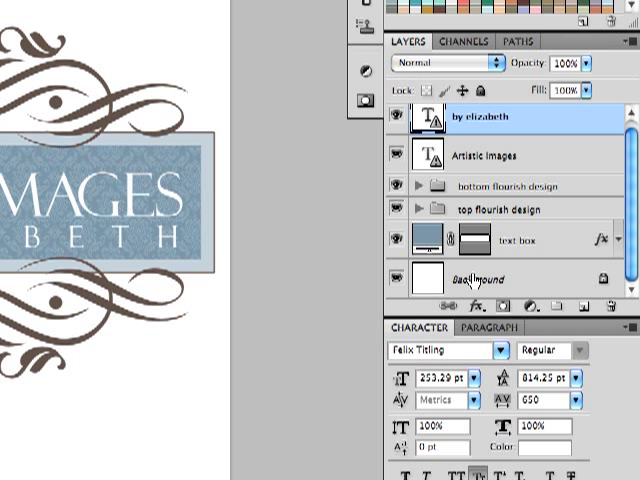
- Merge the visible logo layers into one layer via the top flourish group's context menu
{"action": "left_click", "coordinate": [392, 280]}
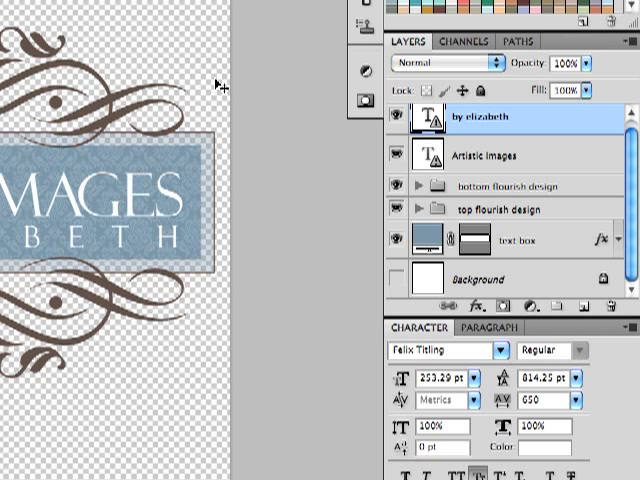
{"action": "mouse_move", "coordinate": [212, 330]}
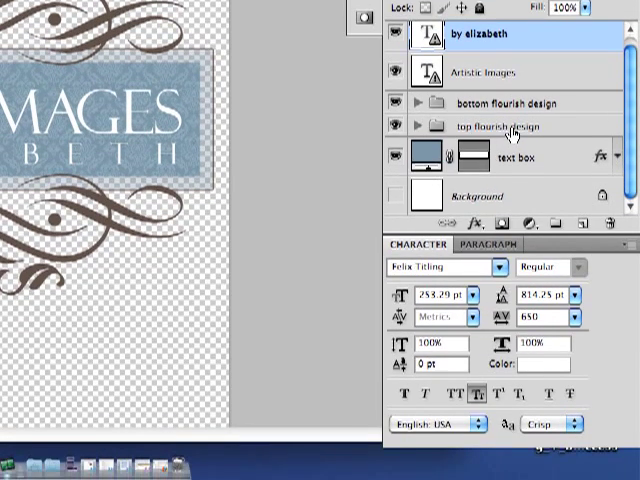
{"action": "right_click", "coordinate": [510, 126]}
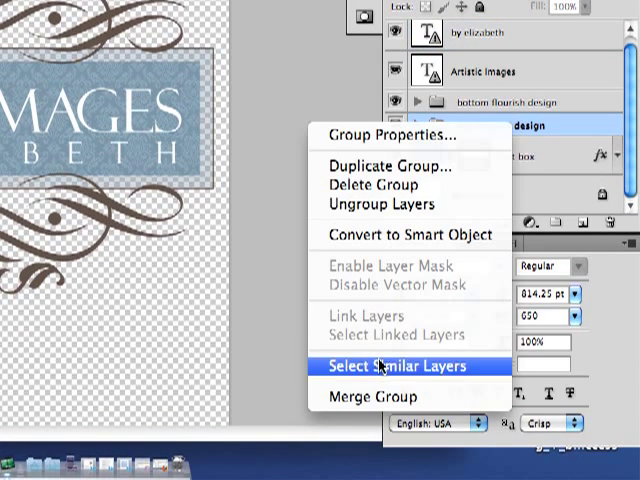
{"action": "left_click", "coordinate": [396, 368]}
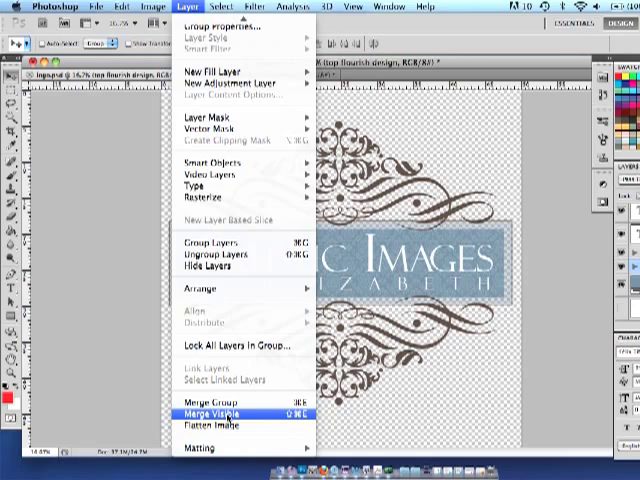
{"action": "left_click", "coordinate": [210, 412]}
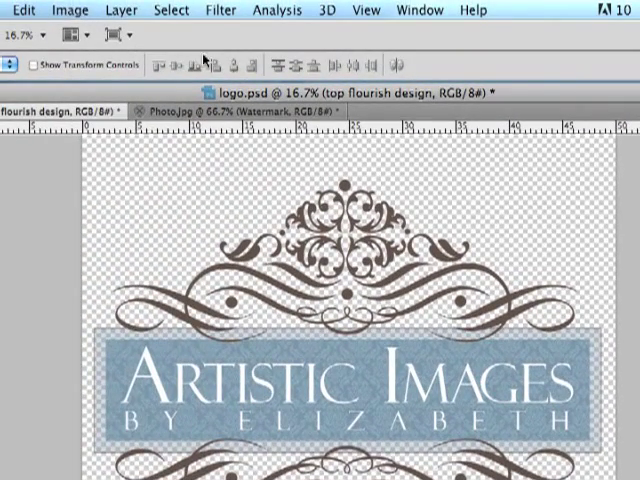
- Resize the logo to 2500 pixels wide with Constrain Proportions on
{"action": "left_click", "coordinate": [70, 8]}
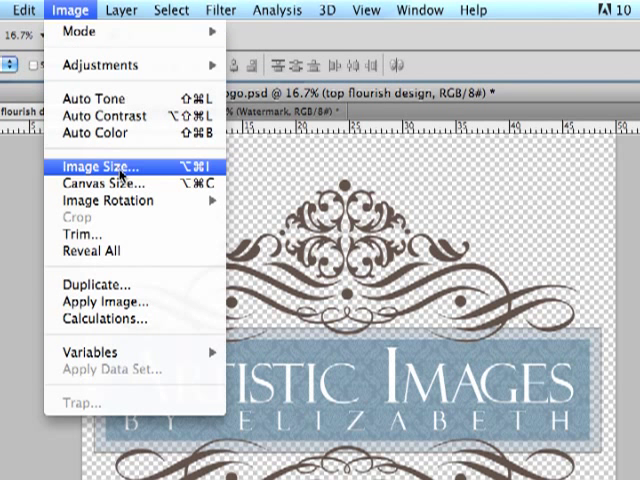
{"action": "left_click", "coordinate": [92, 166]}
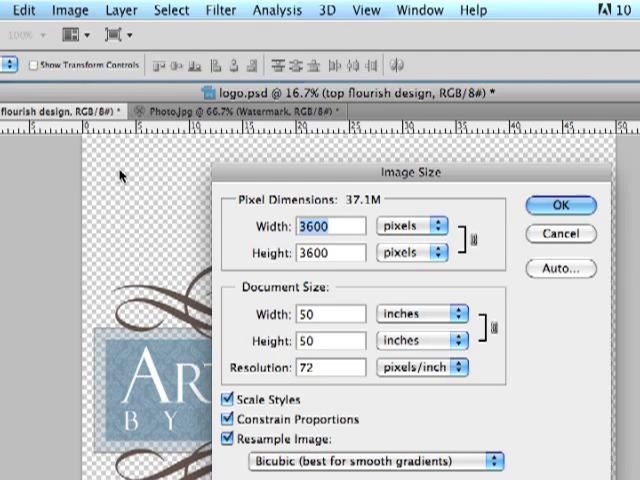
{"action": "type", "text": "25"}
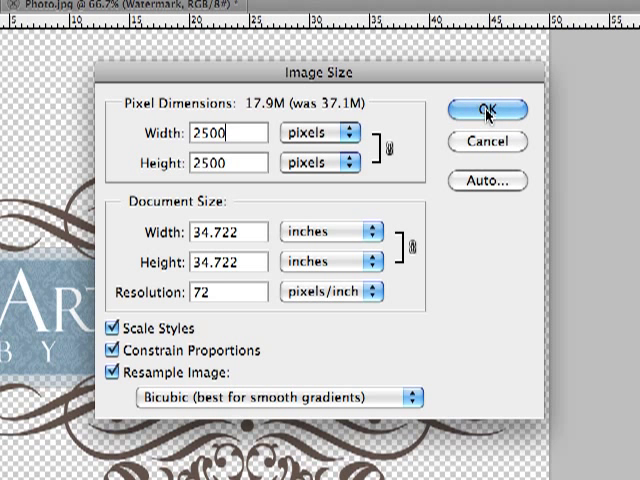
{"action": "left_click", "coordinate": [488, 110]}
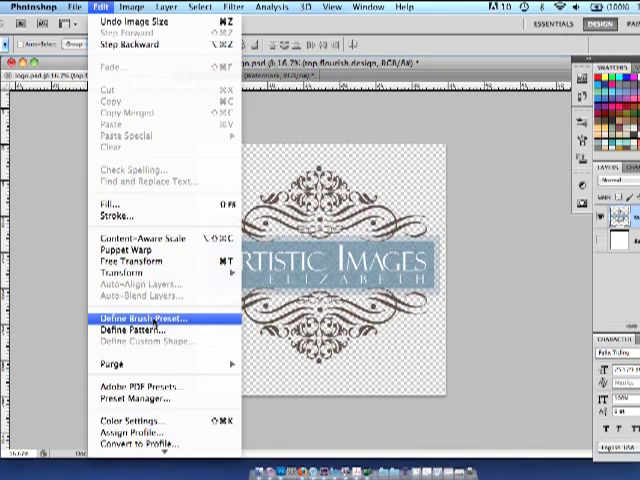
- Define the logo as a brush preset named 'Artistic Images Logo'
{"action": "left_click", "coordinate": [150, 318]}
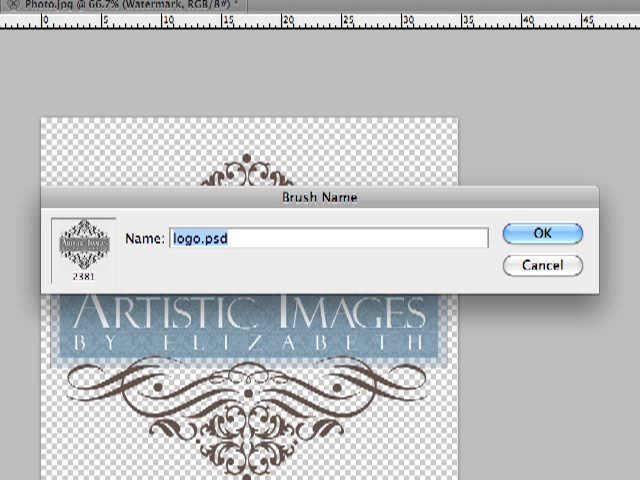
{"action": "type", "text": "A"}
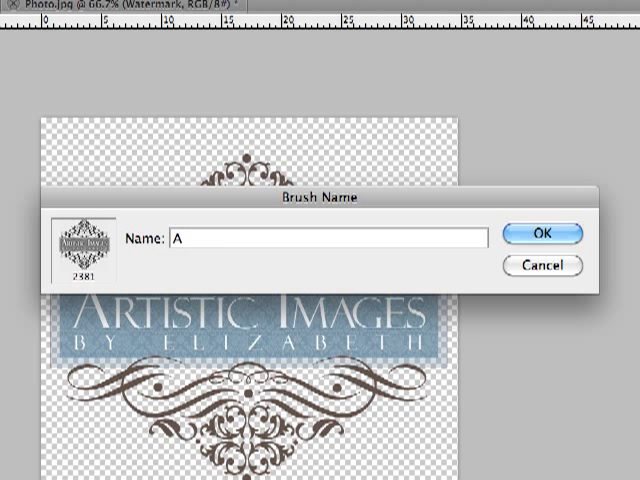
{"action": "type", "text": "rtistic Images Logo"}
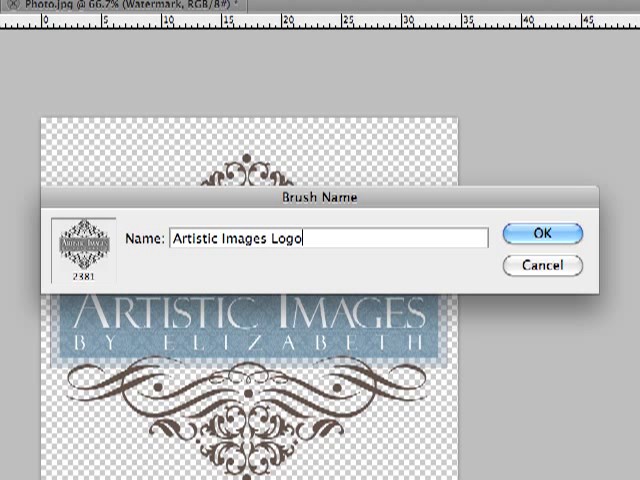
{"action": "left_click", "coordinate": [546, 232]}
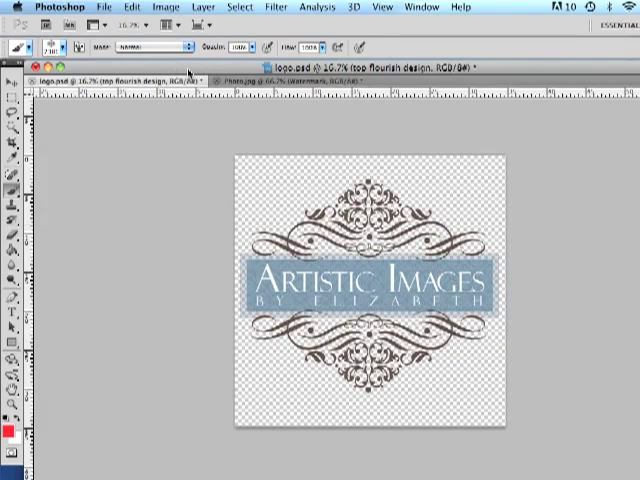
{"action": "mouse_move", "coordinate": [230, 106]}
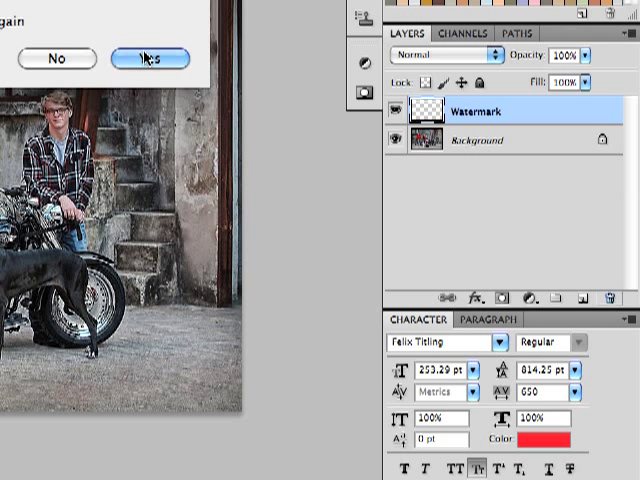
- Delete the old Watermark layer and add a new empty layer named 'Watermark'
{"action": "left_click", "coordinate": [150, 56]}
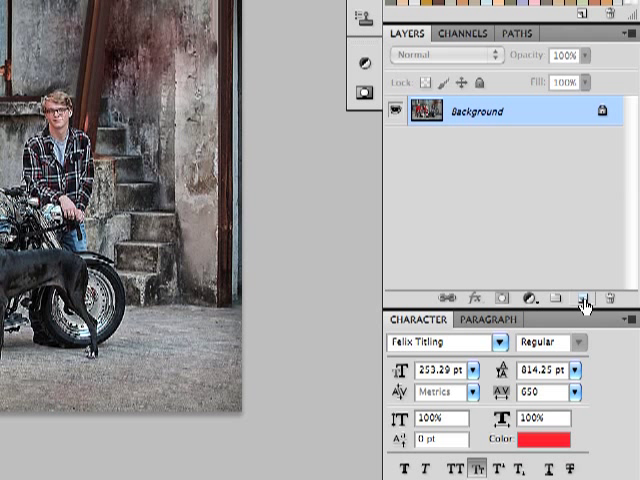
{"action": "mouse_move", "coordinate": [584, 298]}
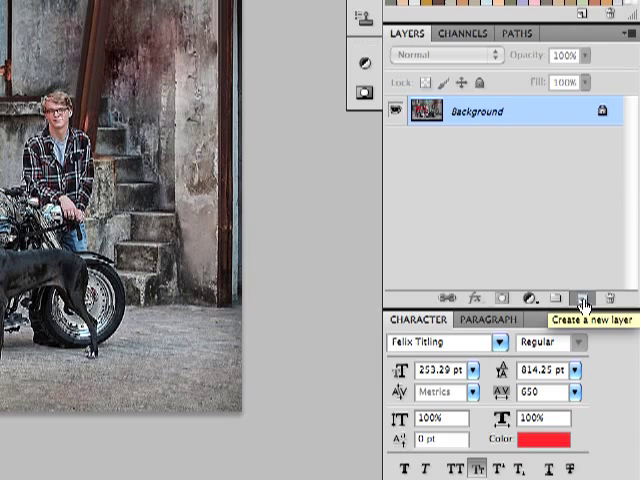
{"action": "left_click", "coordinate": [586, 298]}
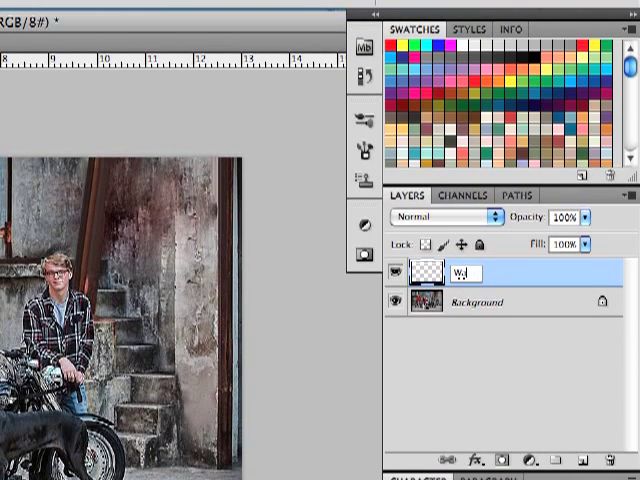
{"action": "type", "text": "Watermark"}
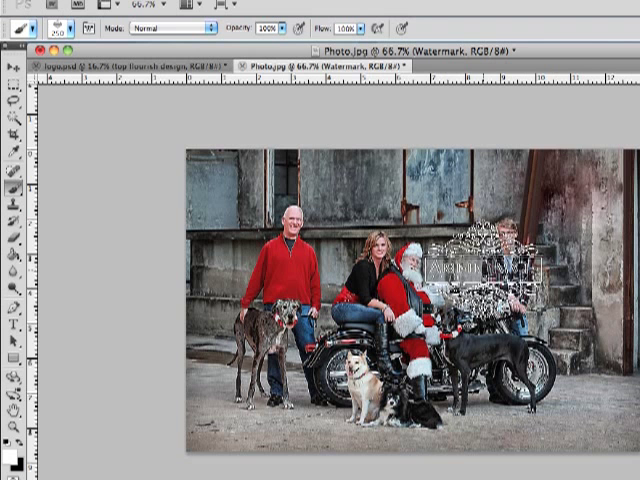
- Stamp the logo brush once in white on the Watermark layer over the photo
{"action": "left_click_drag", "start_coordinate": [476, 264], "coordinate": [560, 210]}
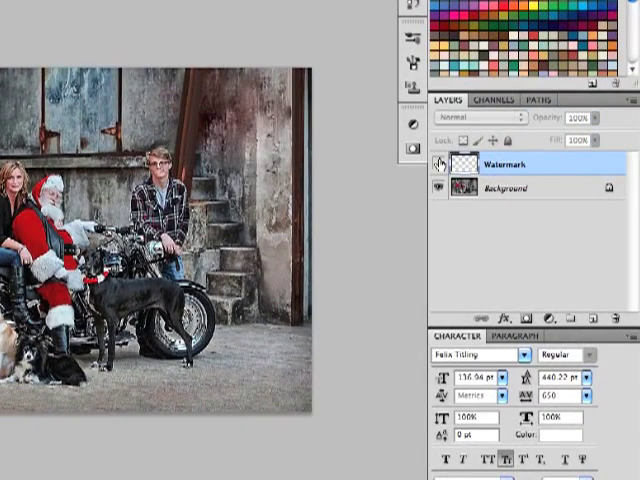
{"action": "mouse_move", "coordinate": [440, 164]}
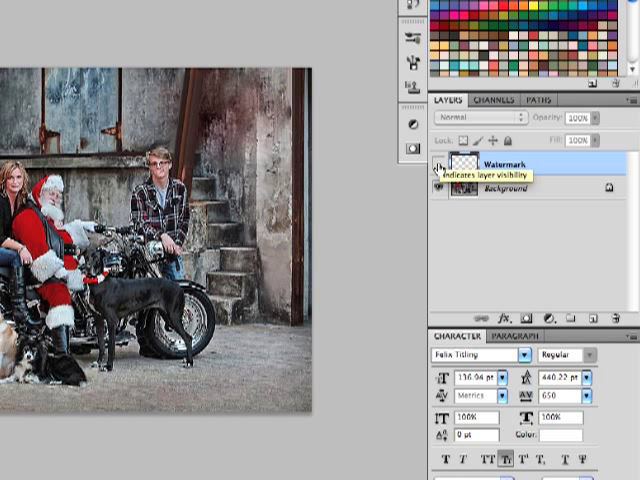
{"action": "left_click", "coordinate": [440, 164]}
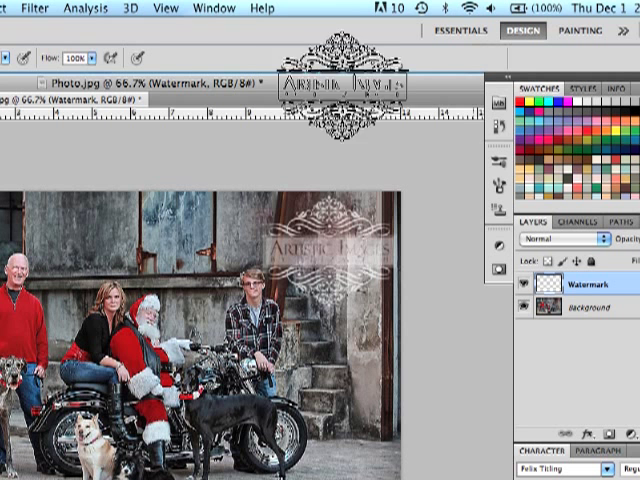
- Show the Filter menu for the stamped watermark logo
{"action": "left_click", "coordinate": [28, 8]}
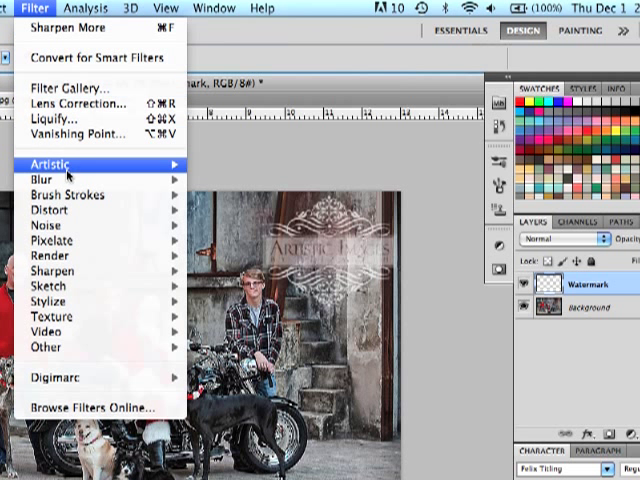